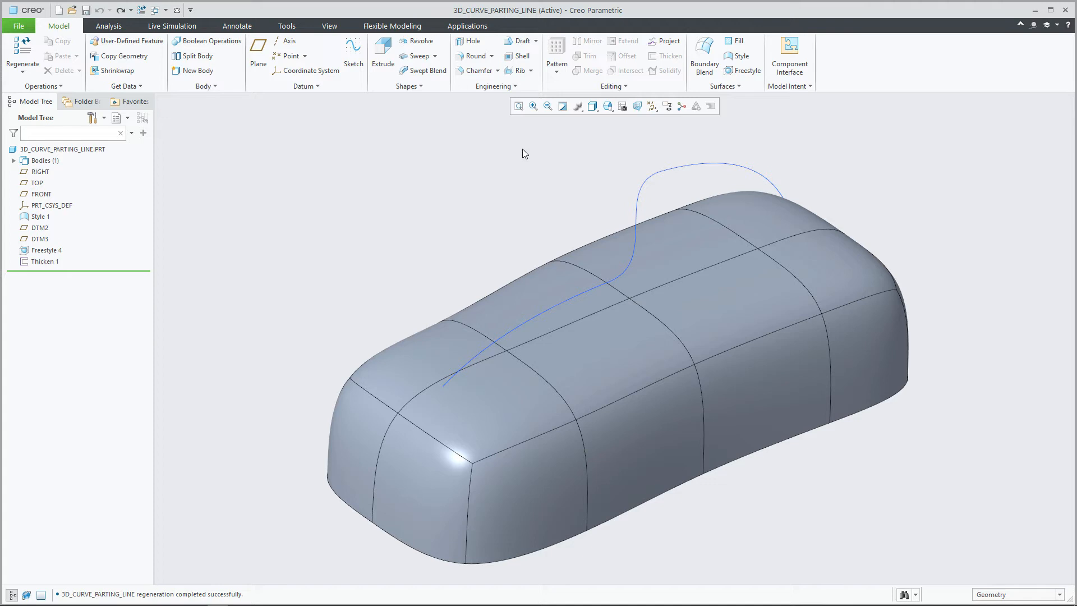
mouse_move(478, 170)
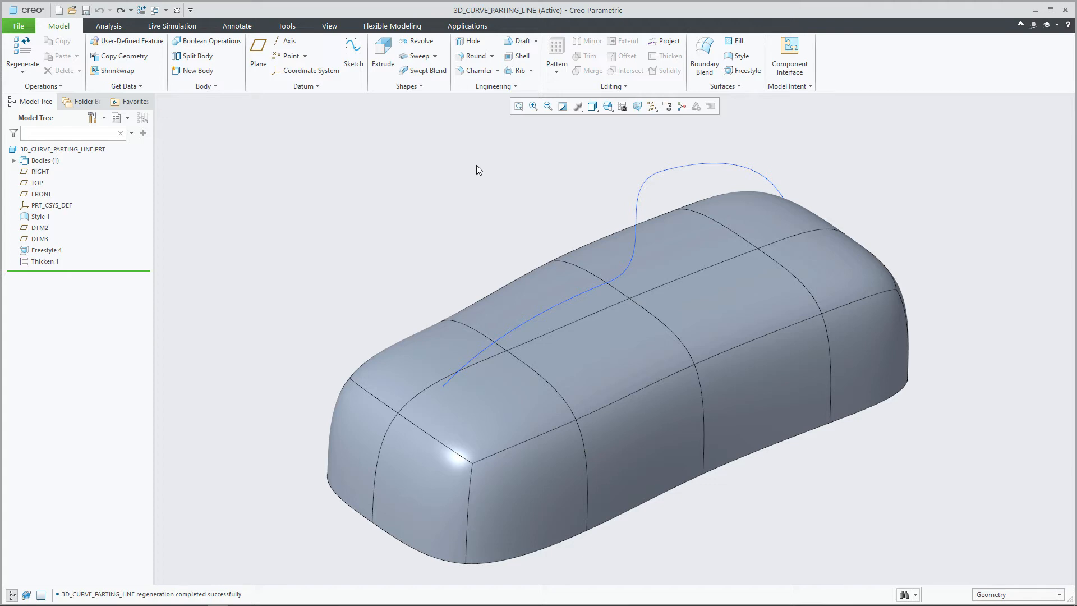
Open Freestyle 4 from the Model Tree context menu for redefinition.
right_click(43, 249)
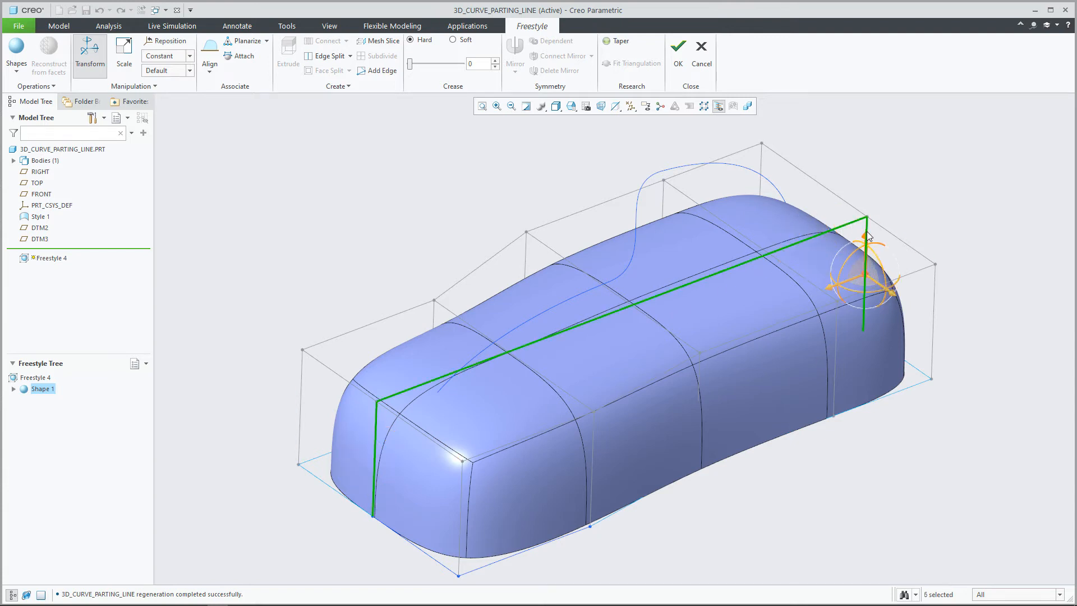
mouse_move(446, 145)
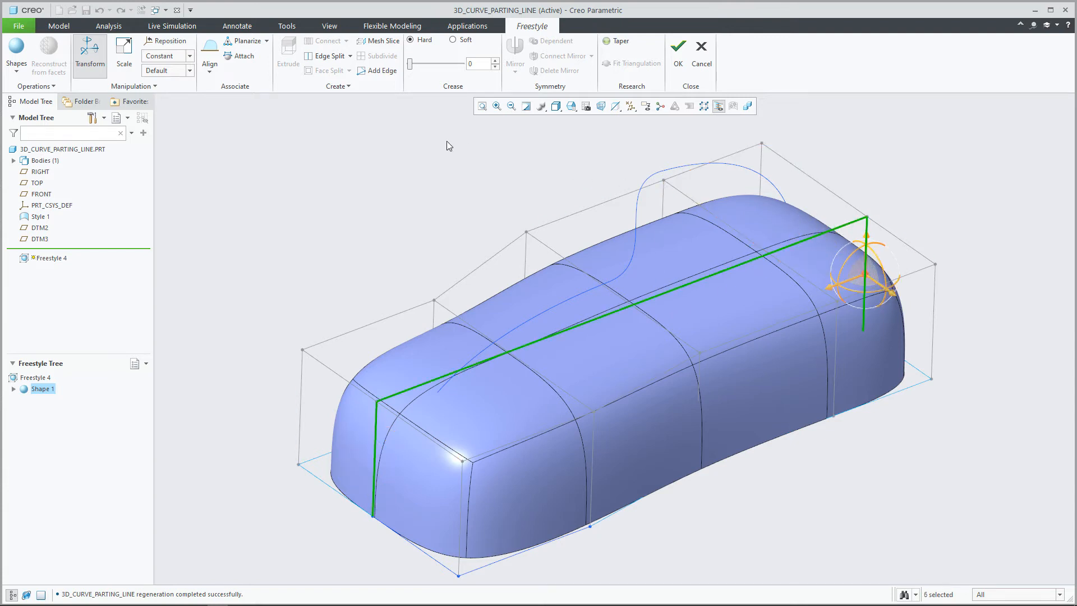
Open the Align dropdown to choose Align Draft for the picked cage edges.
left_click(209, 55)
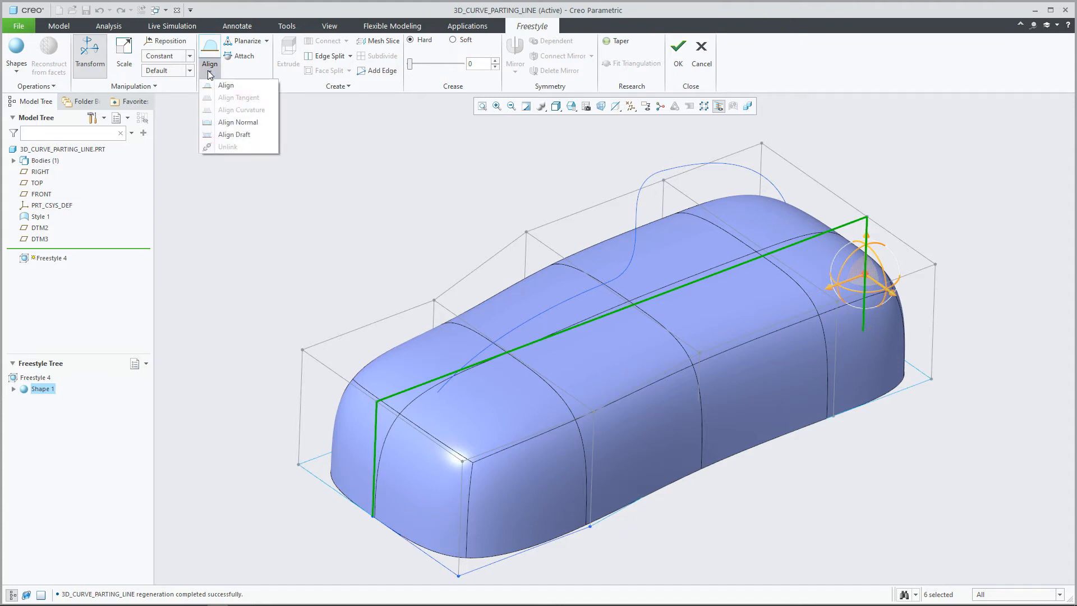
mouse_move(233, 134)
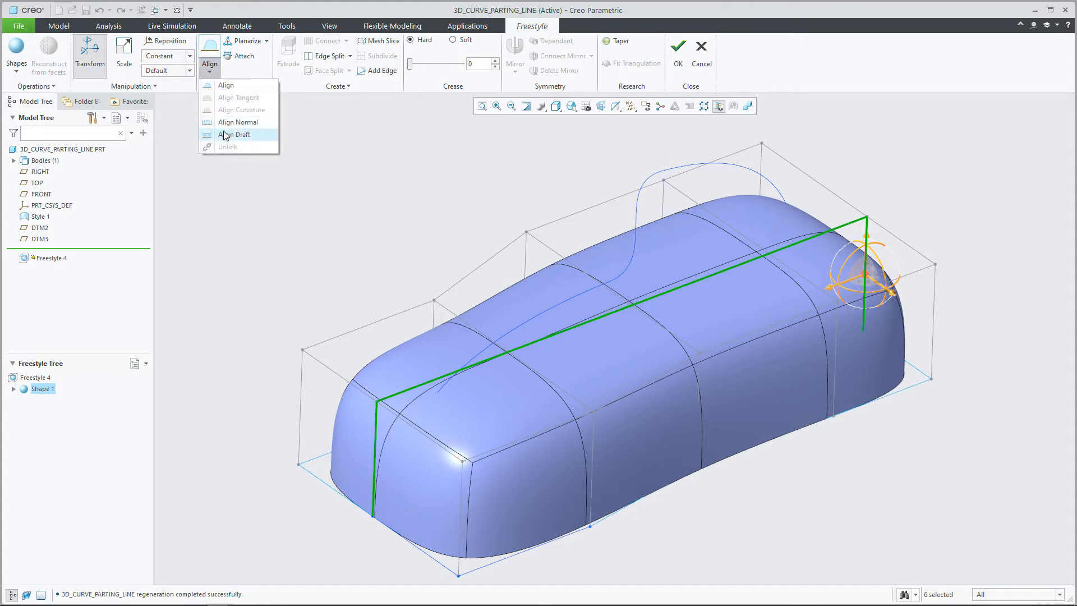
mouse_move(235, 134)
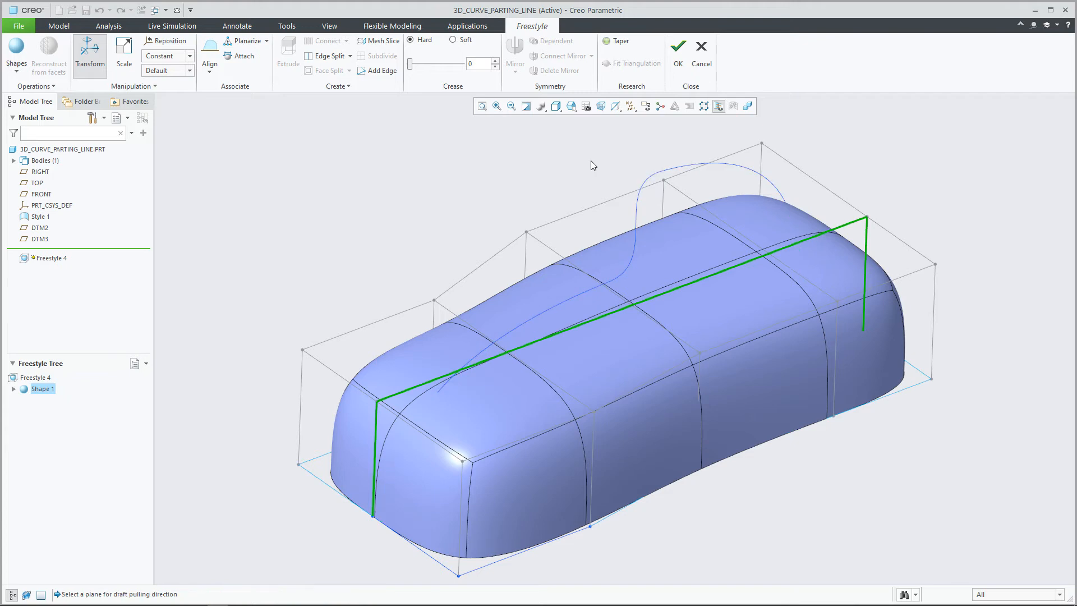
Use the FRONT datum plane as the draft pulling direction.
left_click(40, 193)
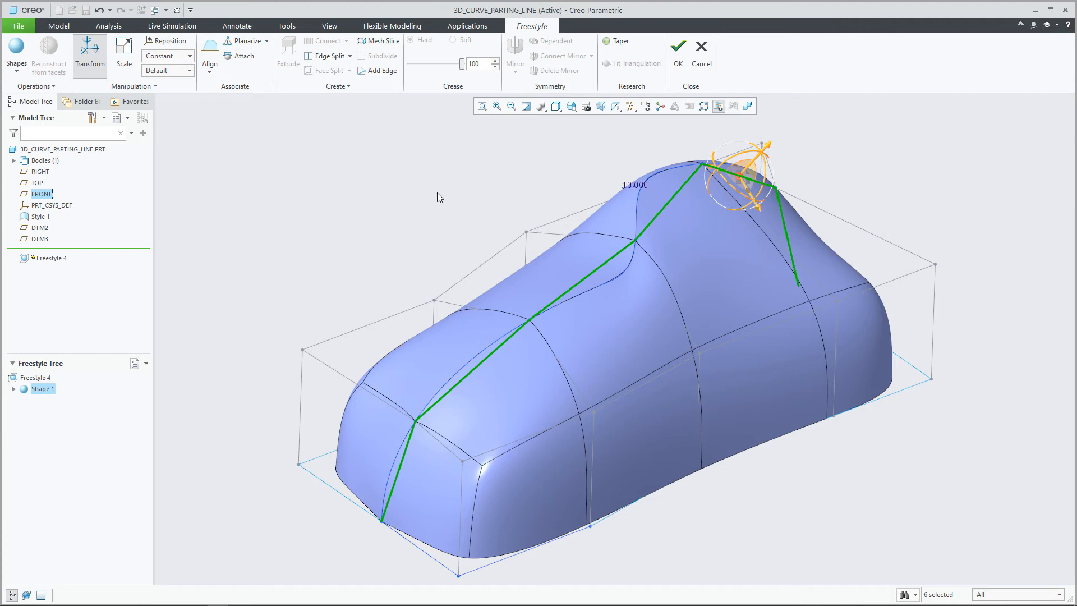
mouse_move(599, 196)
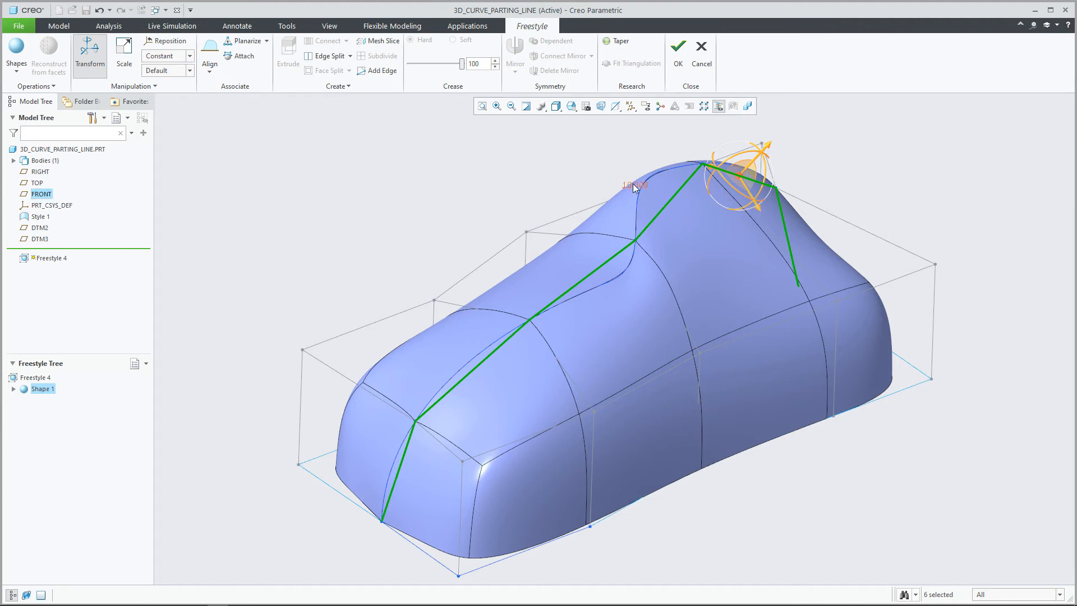
Set the draft to 5, select Align Draft 2 under Shape 1, and finish Freestyle 4.
right_click(632, 186)
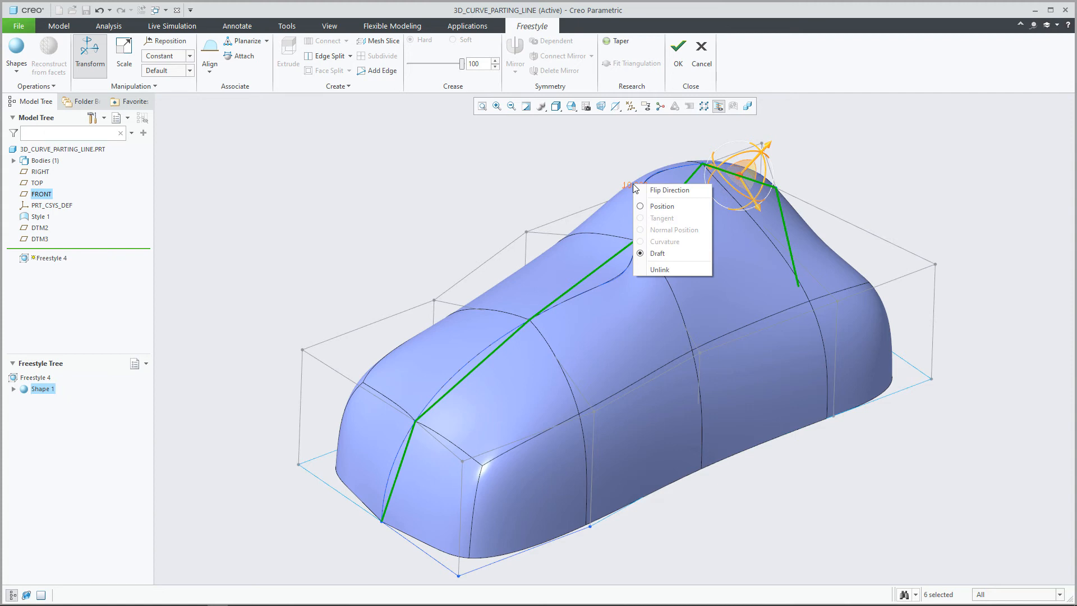
mouse_move(645, 241)
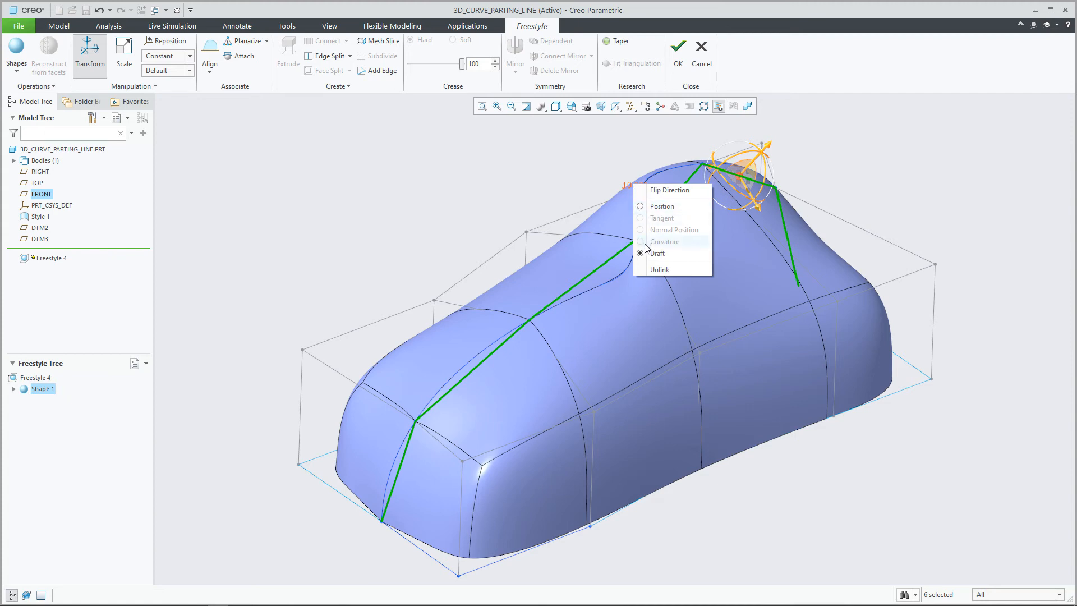
mouse_move(652, 218)
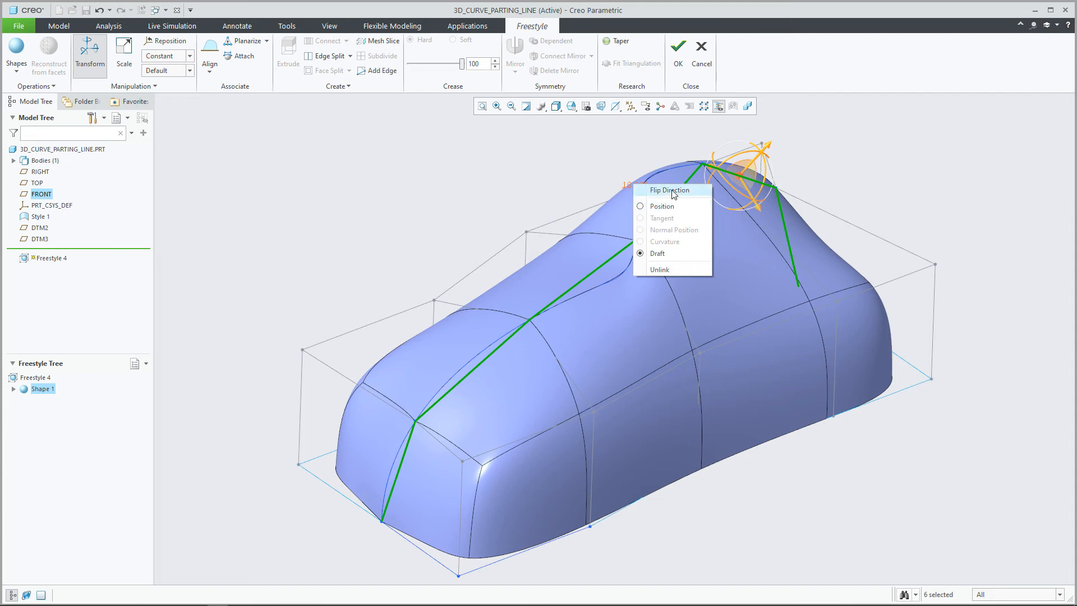
mouse_move(633, 159)
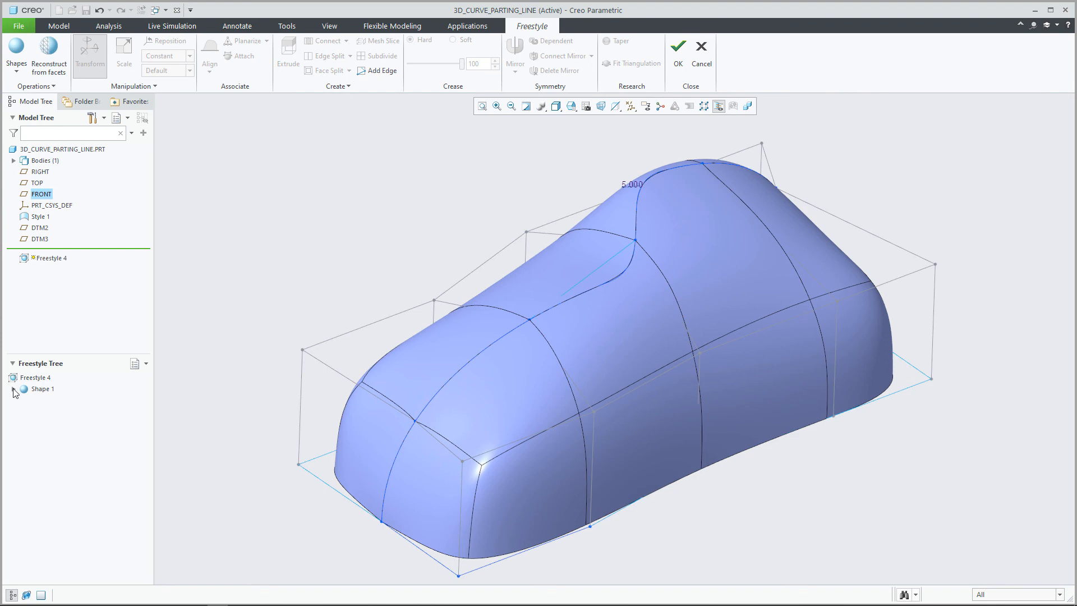
left_click(13, 388)
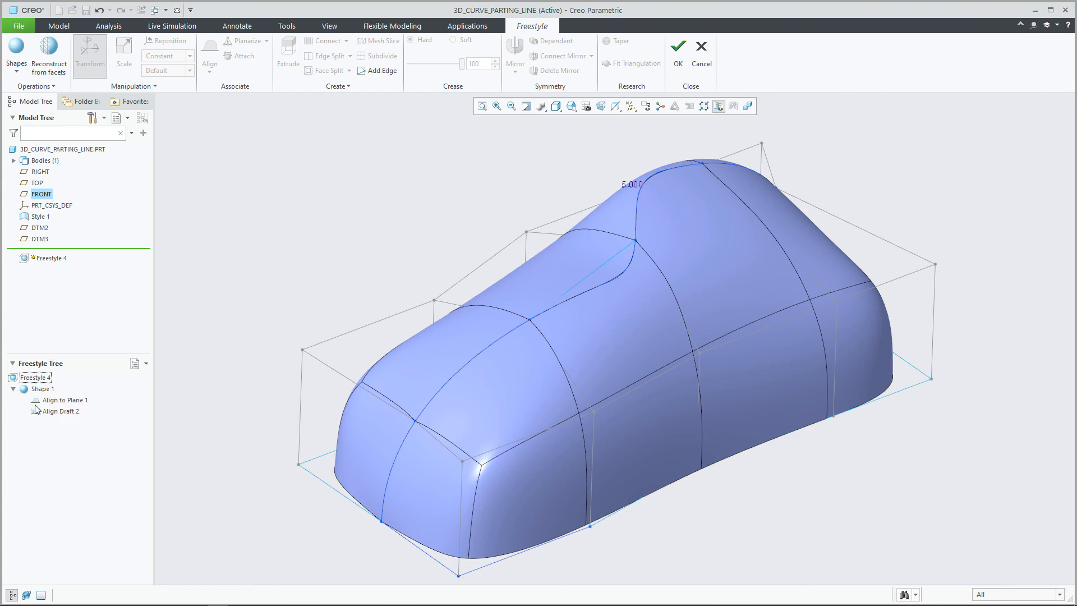
left_click(61, 411)
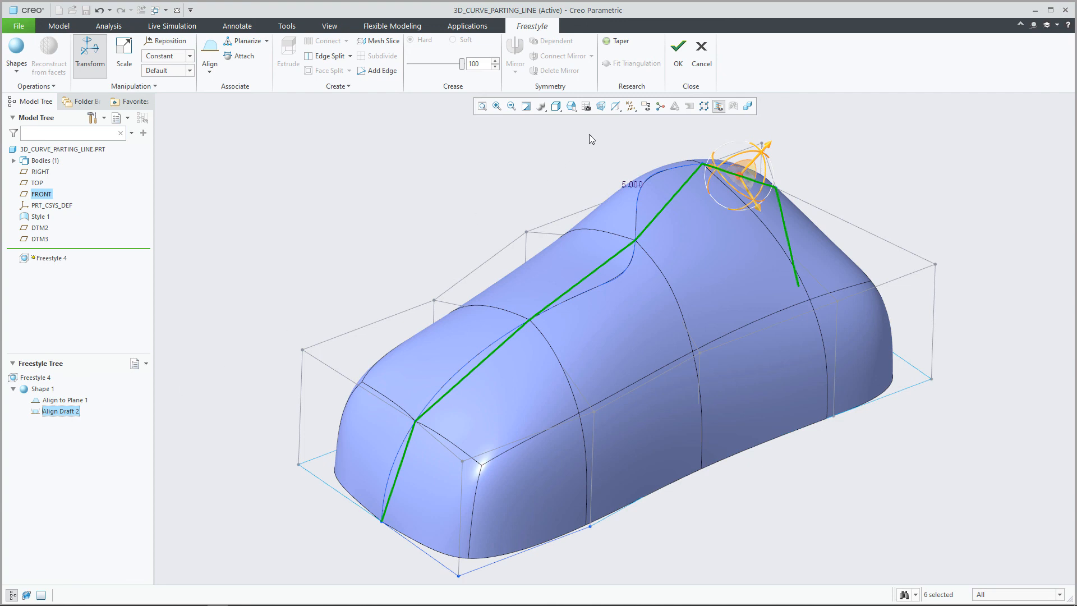
left_click(677, 52)
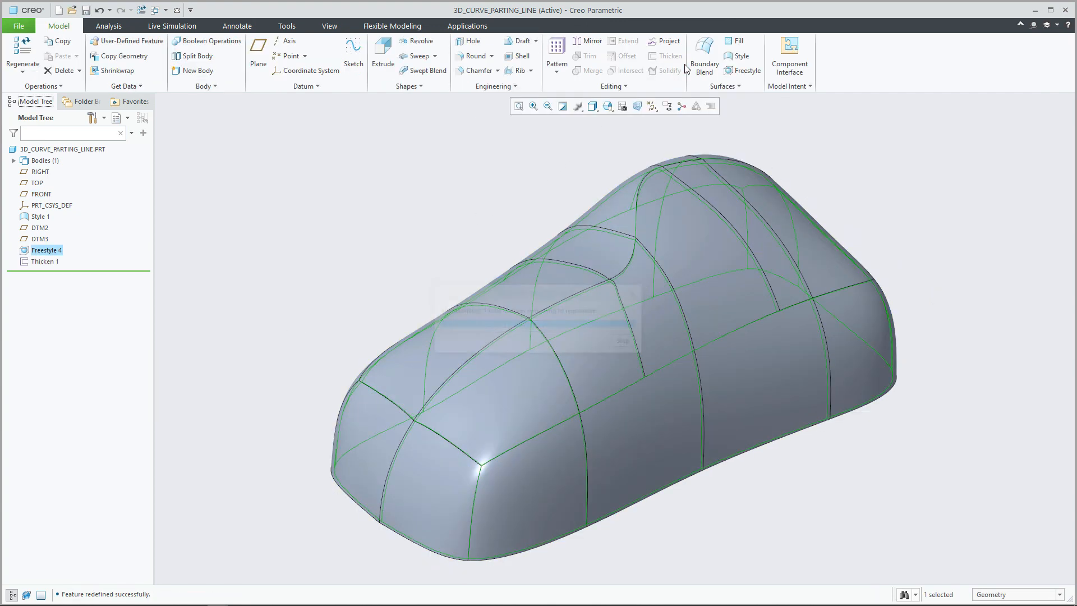